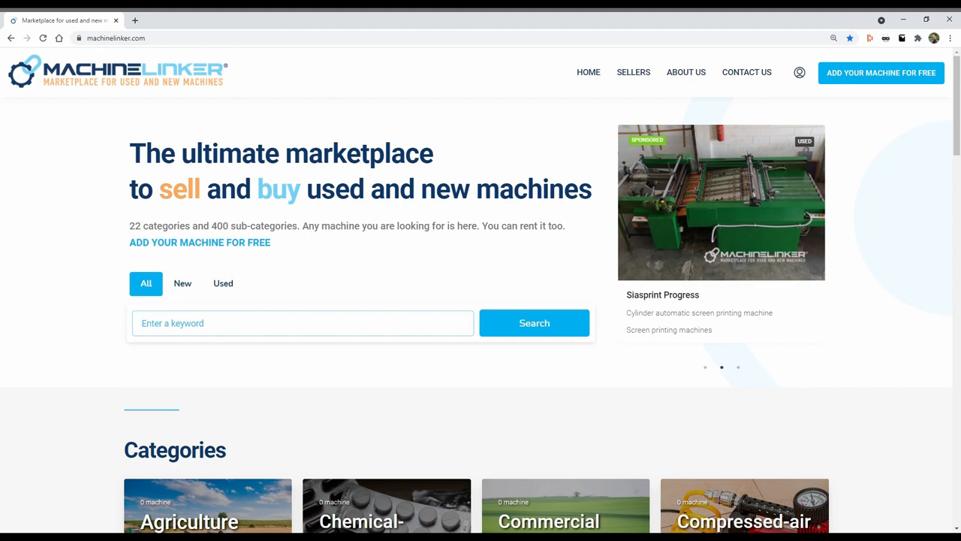
# Step: Scroll the home page, then bring up the sign-in panel and switch to Register
pyautogui.scroll(-3)
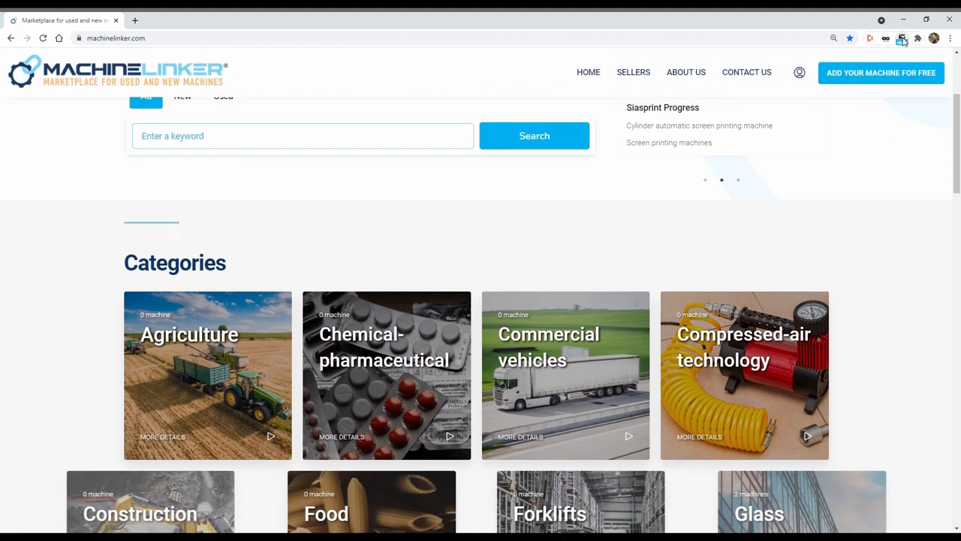
pyautogui.scroll(-3)
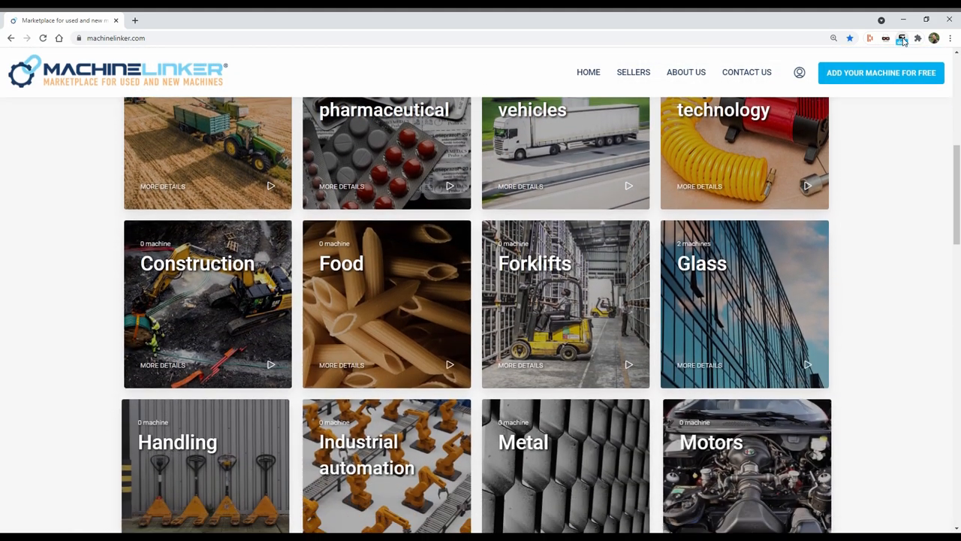
pyautogui.scroll(-3)
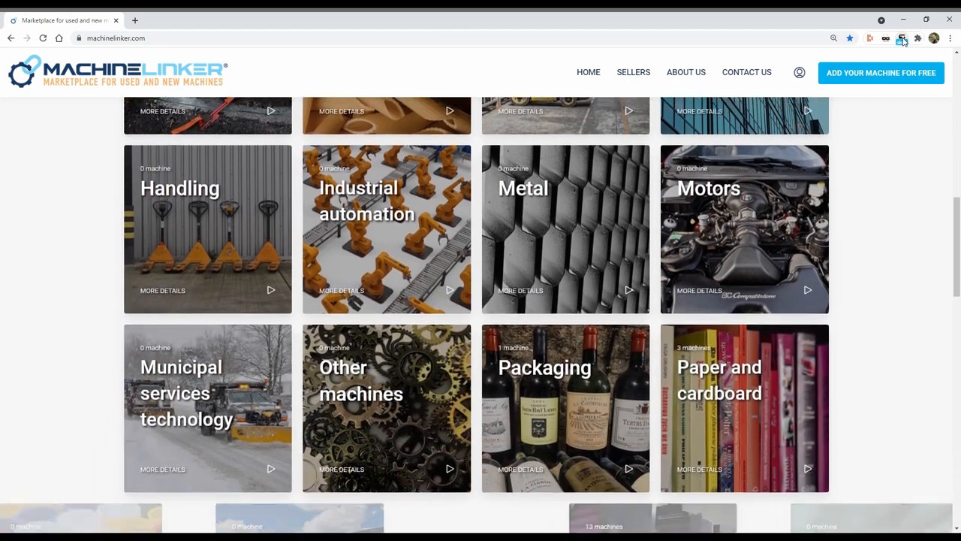
pyautogui.scroll(-3)
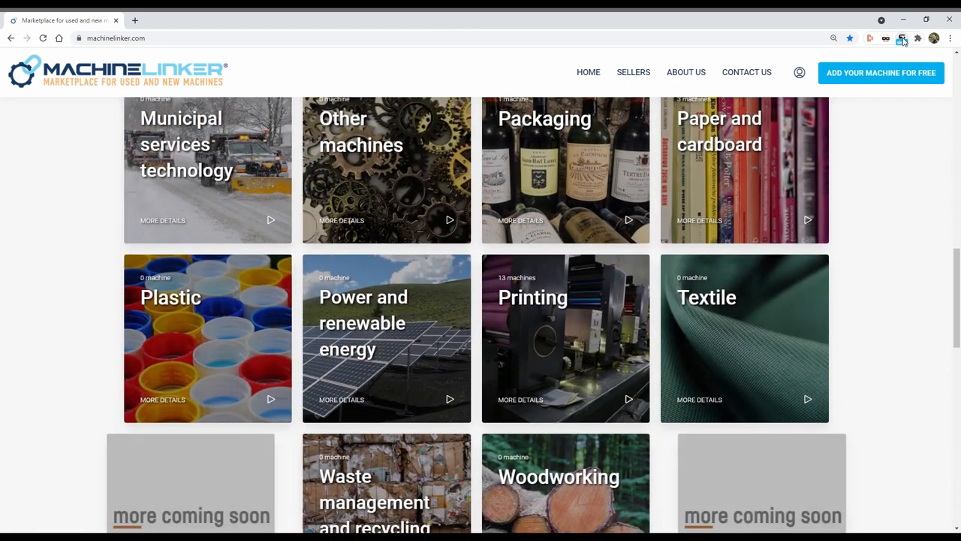
pyautogui.click(798, 72)
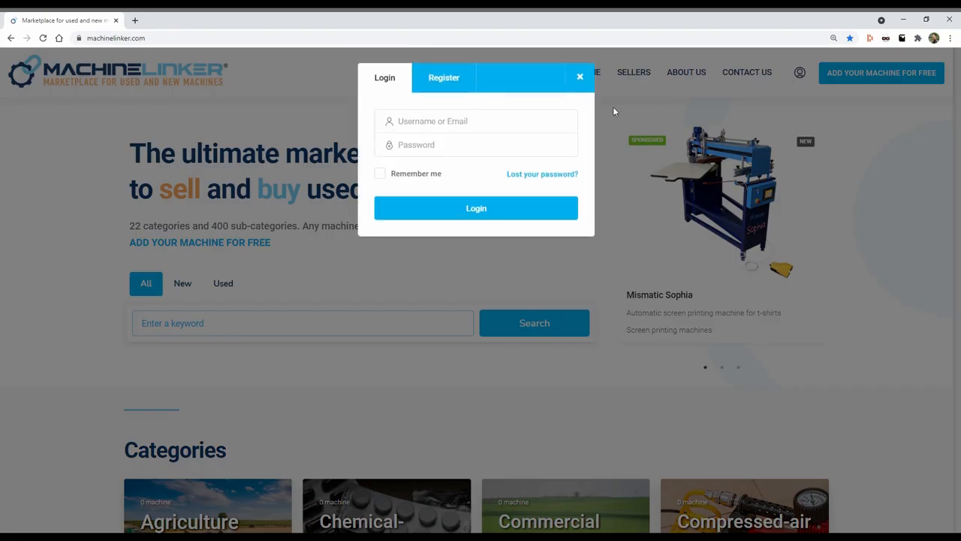
pyautogui.click(443, 78)
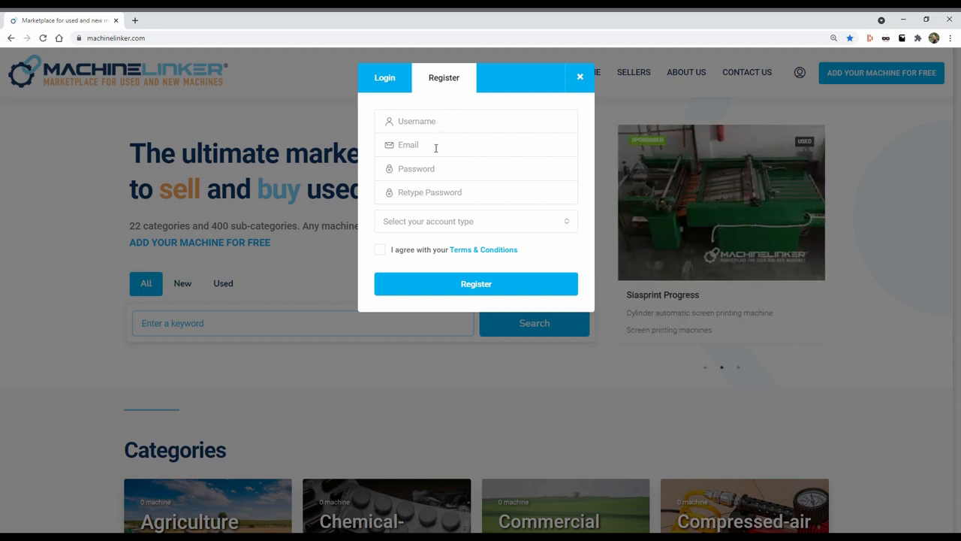
pyautogui.moveTo(472, 197)
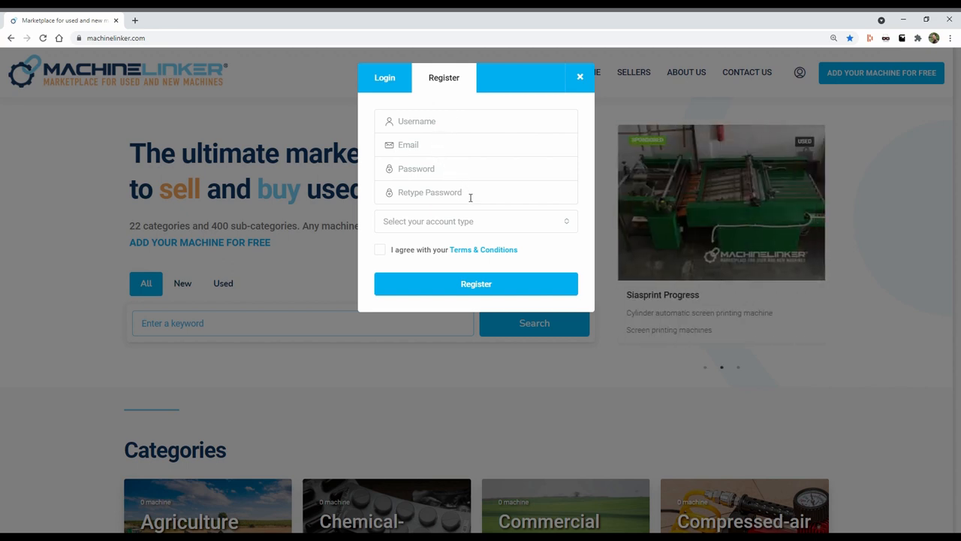
# Step: Choose Seller as the account type for the new account
pyautogui.click(476, 221)
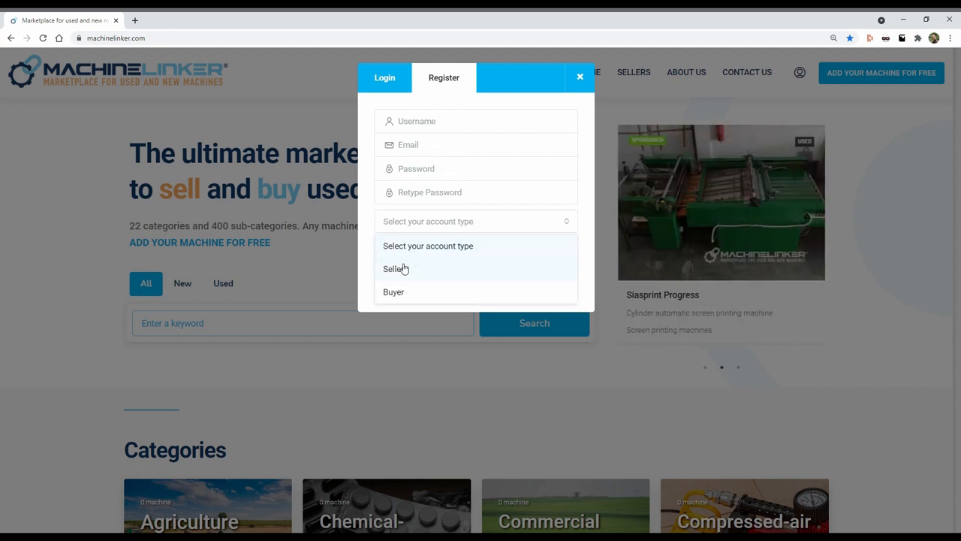
pyautogui.click(394, 268)
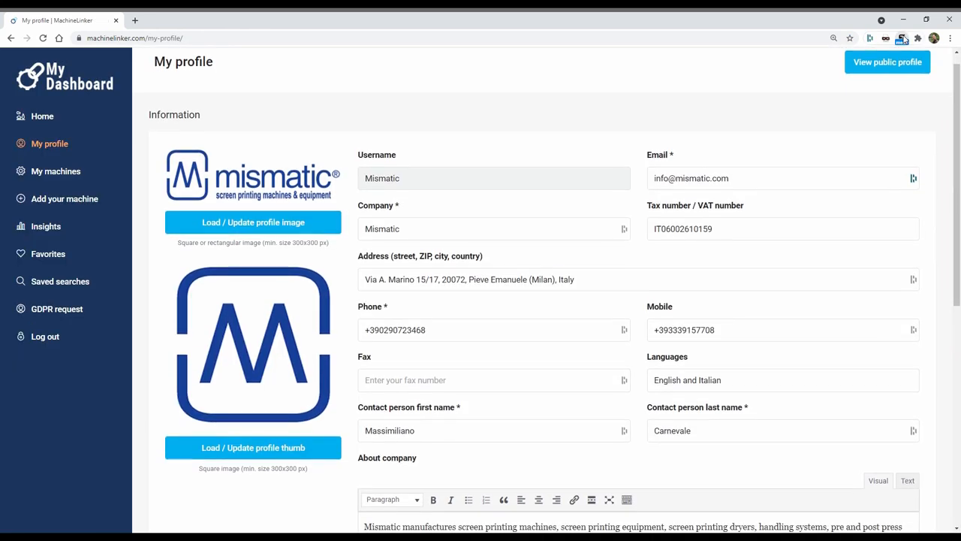
# Step: Scroll through the My profile Information form with company contact details and description
pyautogui.scroll(-3)
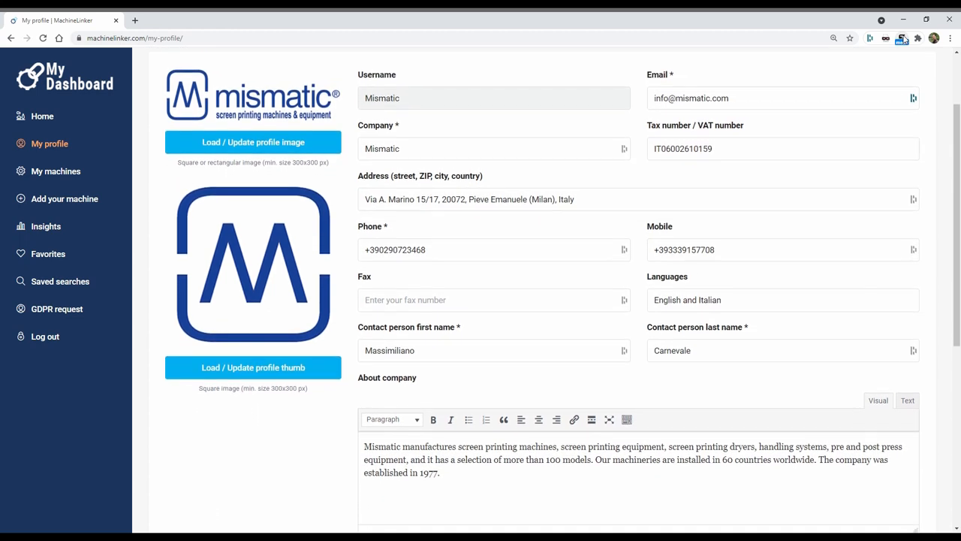
pyautogui.scroll(-3)
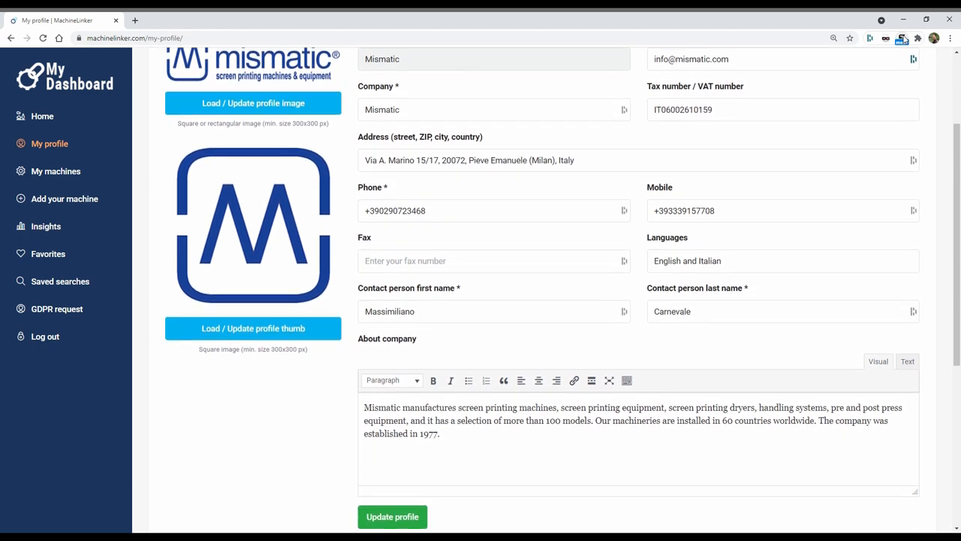
pyautogui.scroll(-3)
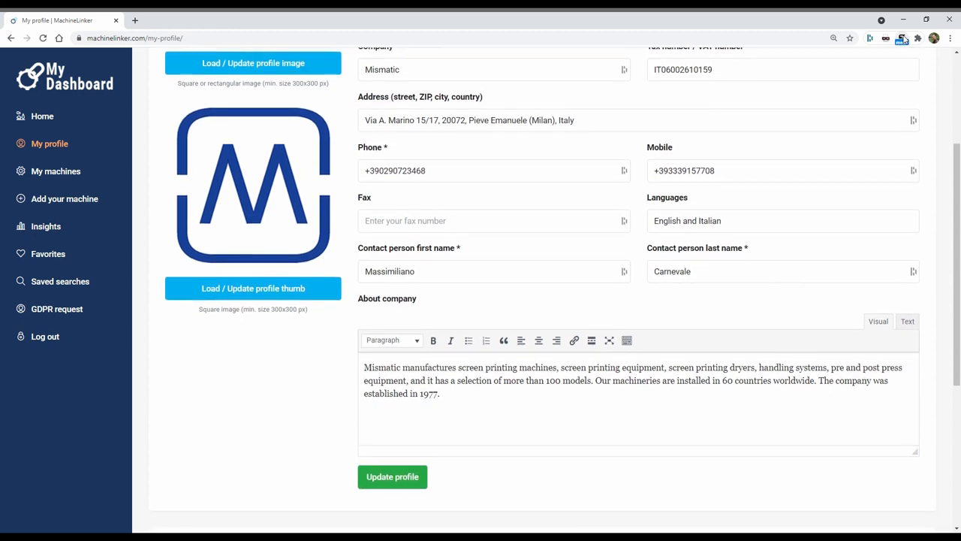
pyautogui.scroll(-3)
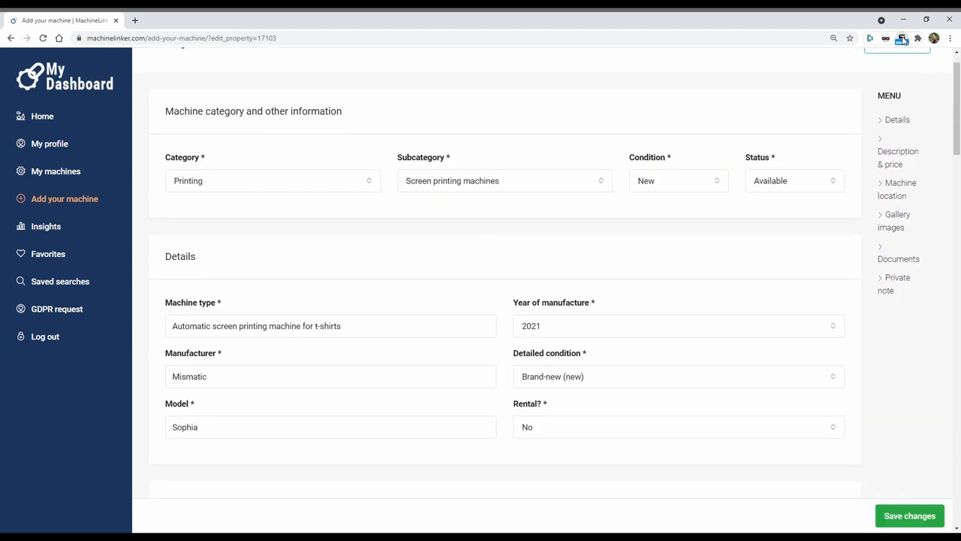
# Step: Scroll the Add your machine form through the details, description, price and location sections
pyautogui.scroll(-3)
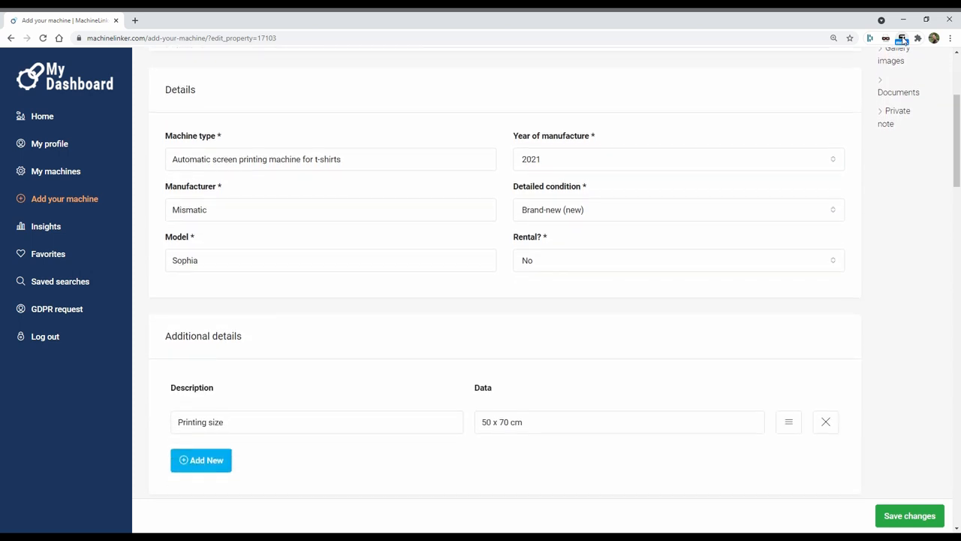
pyautogui.scroll(-3)
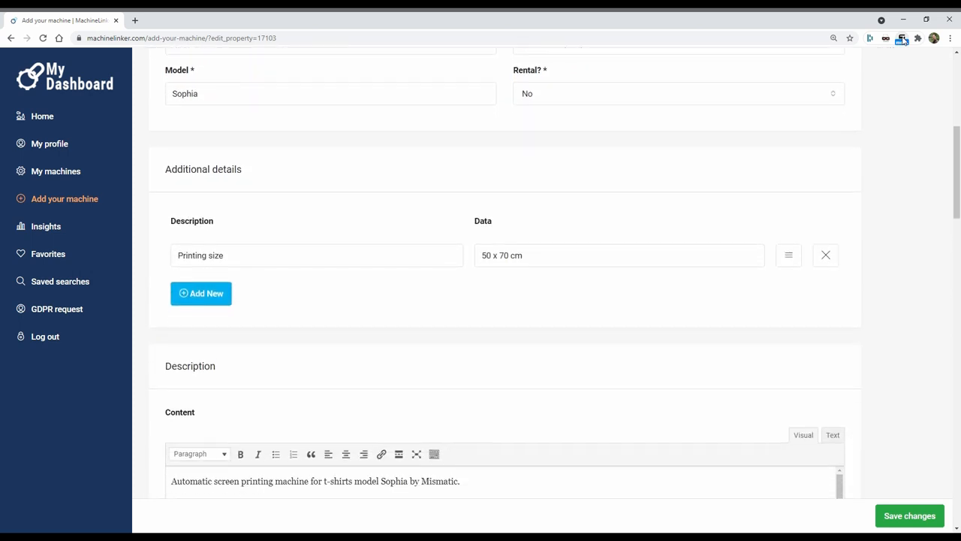
pyautogui.scroll(-3)
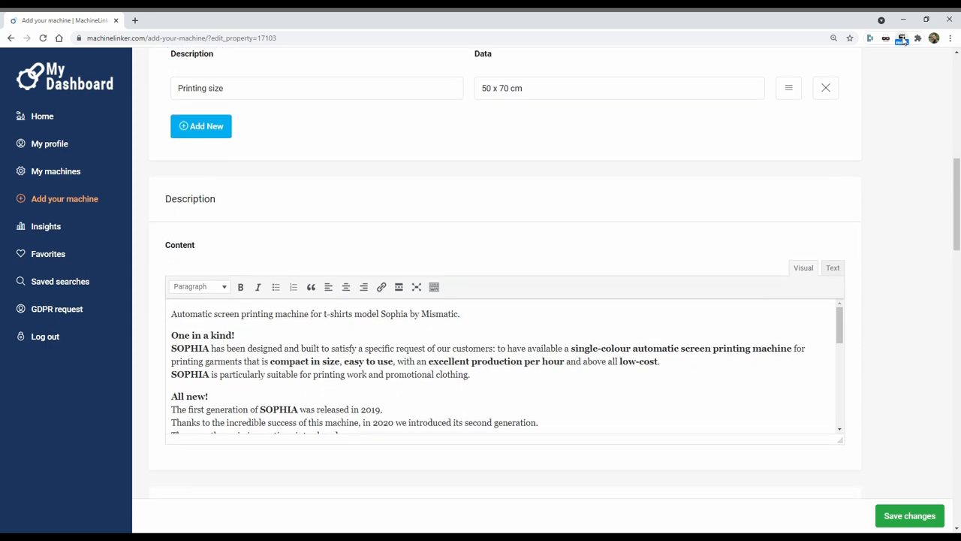
pyautogui.scroll(-3)
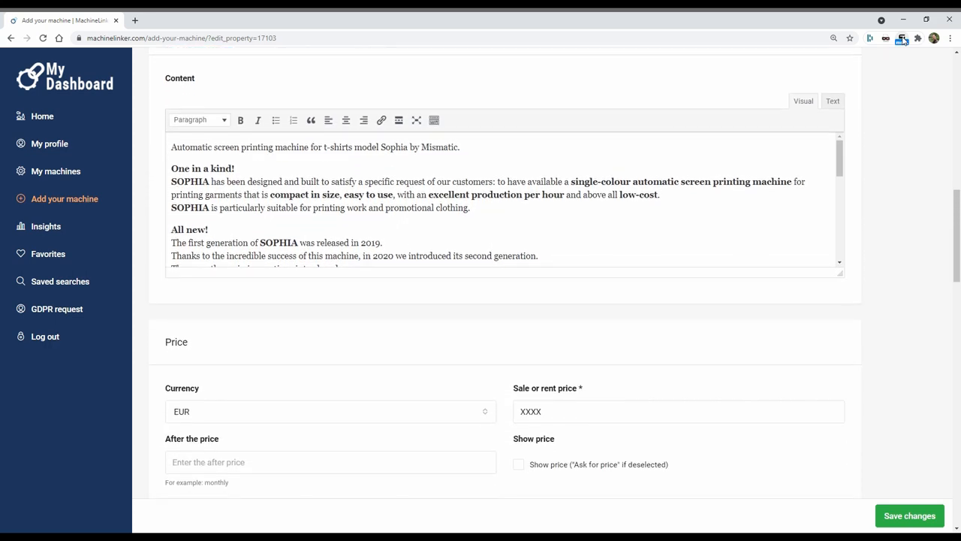
pyautogui.scroll(-3)
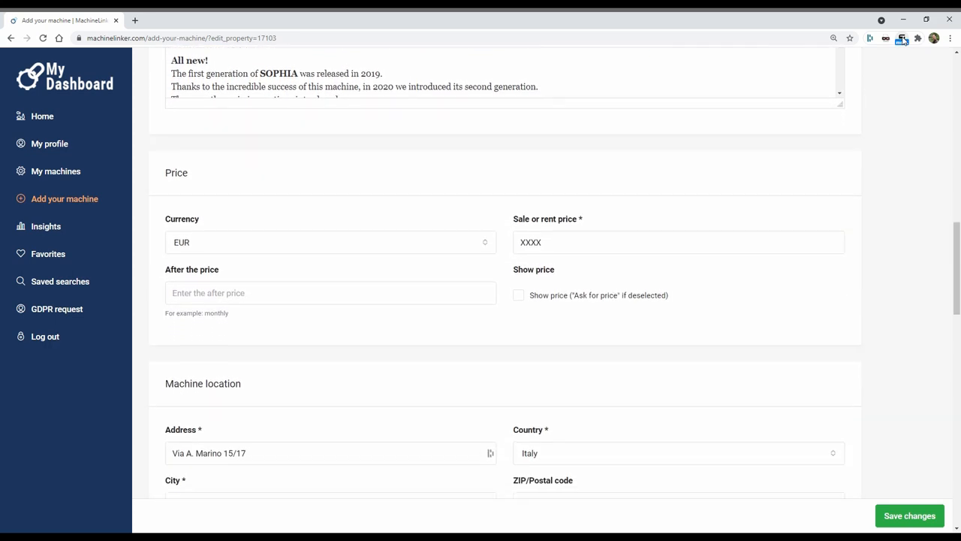
# Step: Continue down the form through the gallery images, video URL and documents sections
pyautogui.scroll(-3)
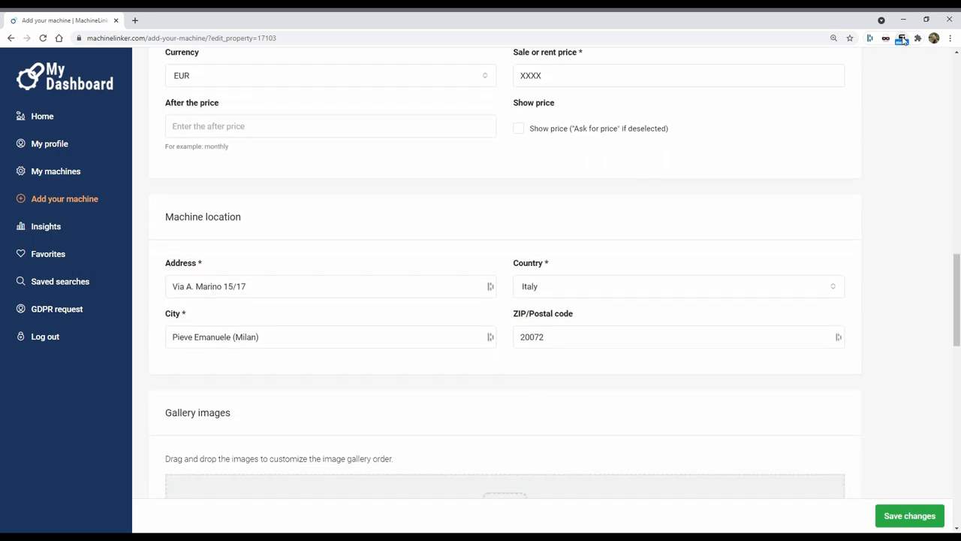
pyautogui.scroll(-3)
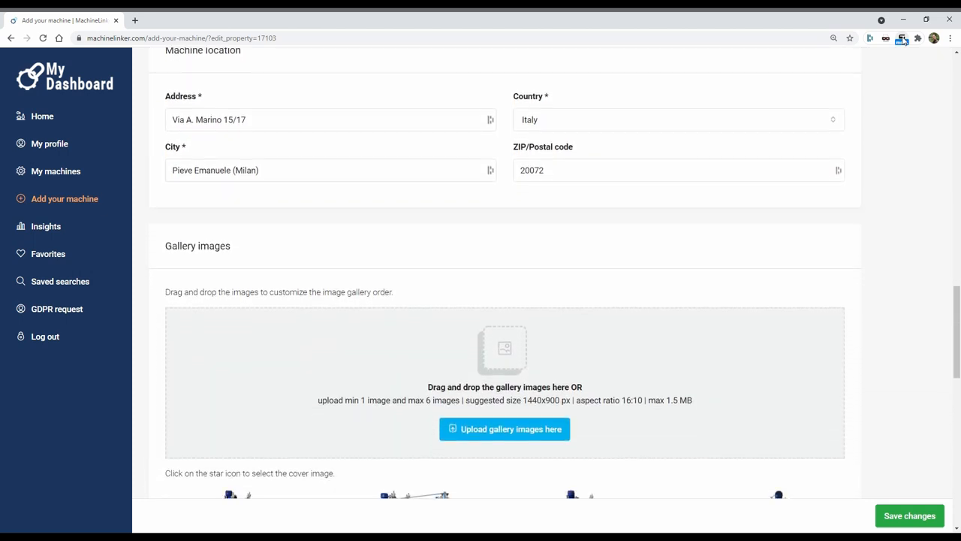
pyautogui.scroll(-3)
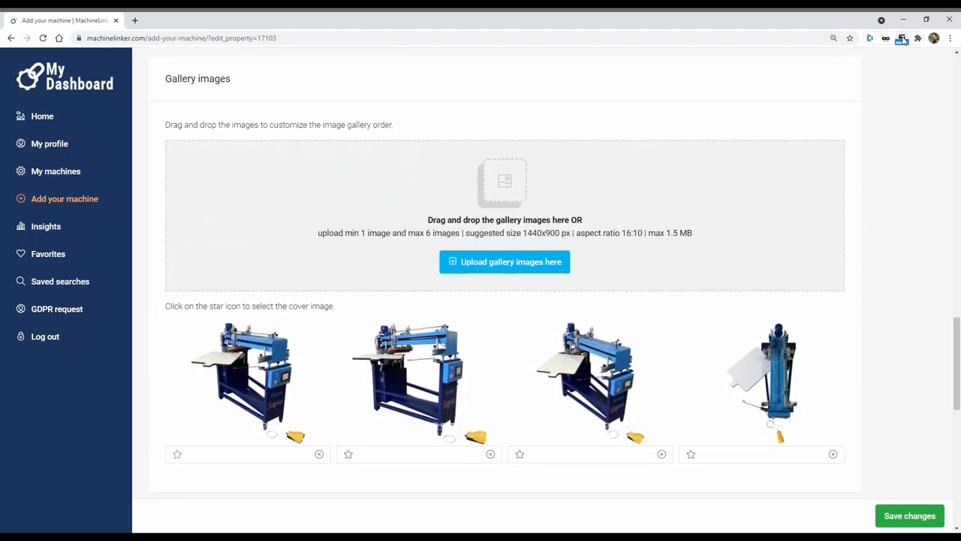
pyautogui.scroll(-3)
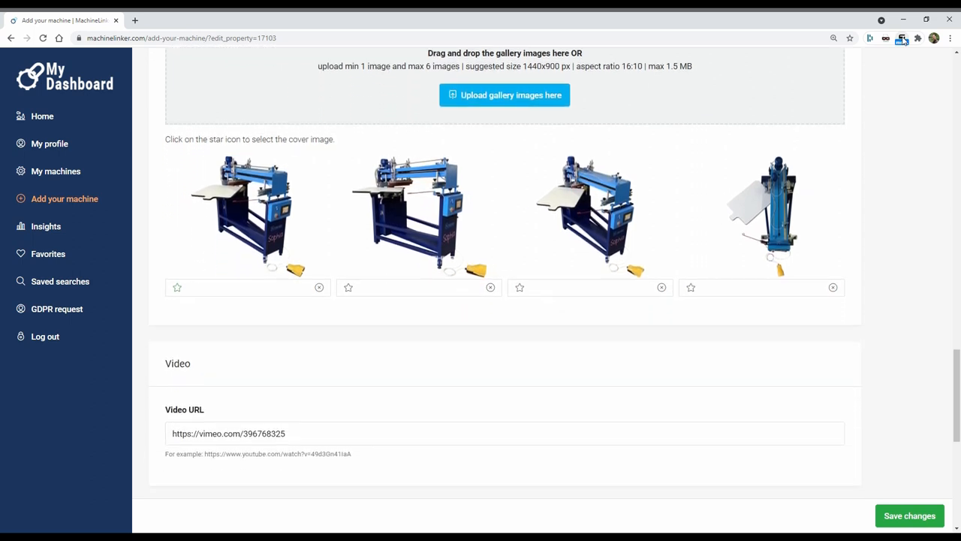
pyautogui.scroll(-3)
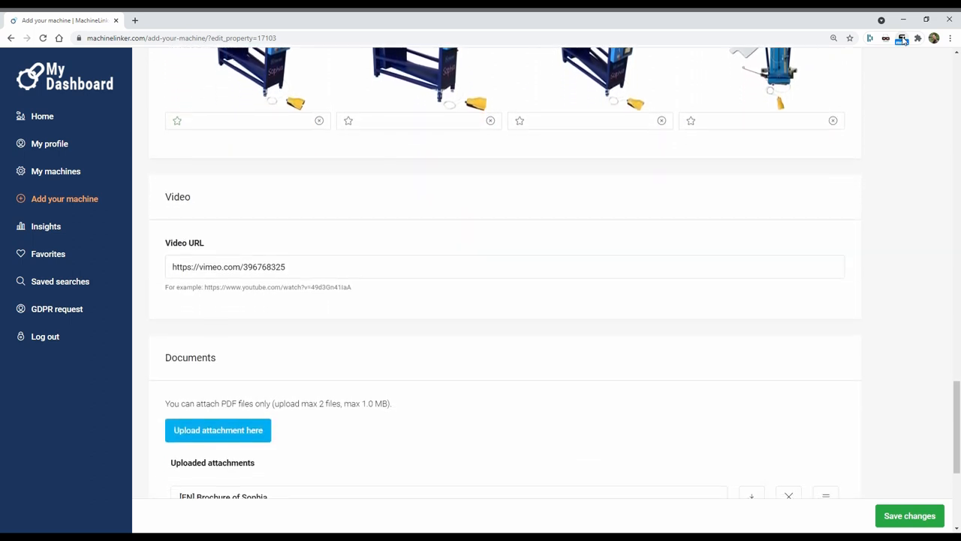
# Step: Go to Insights and scroll past the visits chart to the device, country, platform and browser breakdowns
pyautogui.click(45, 225)
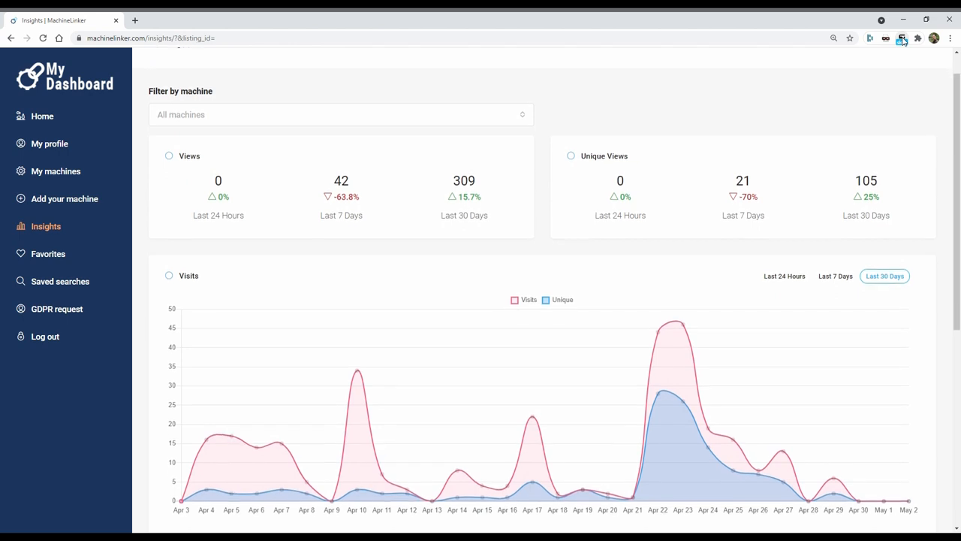
pyautogui.scroll(-3)
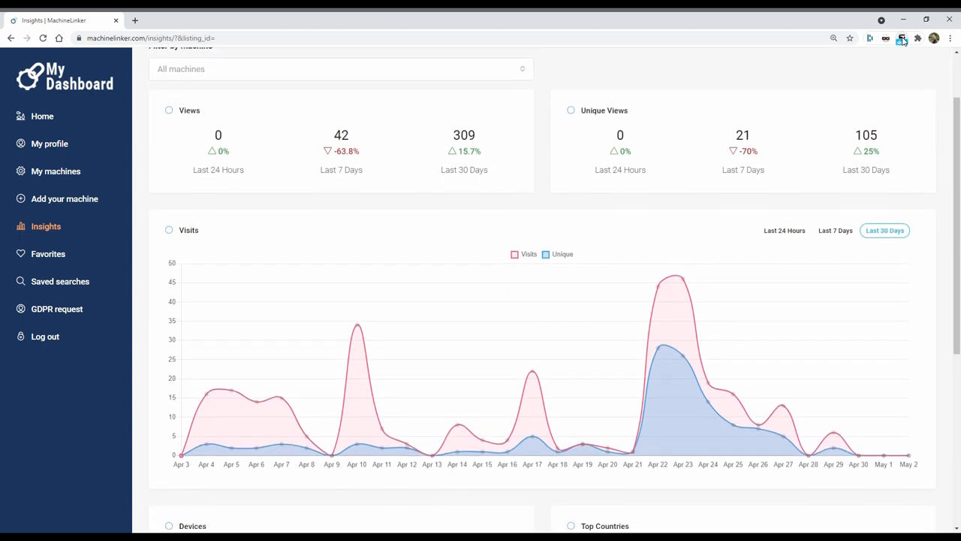
pyautogui.scroll(-3)
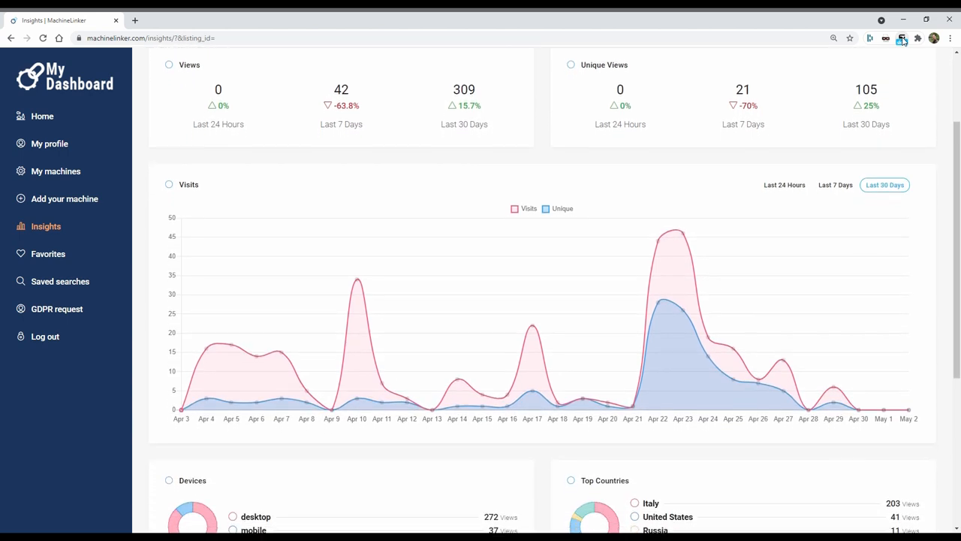
pyautogui.scroll(-3)
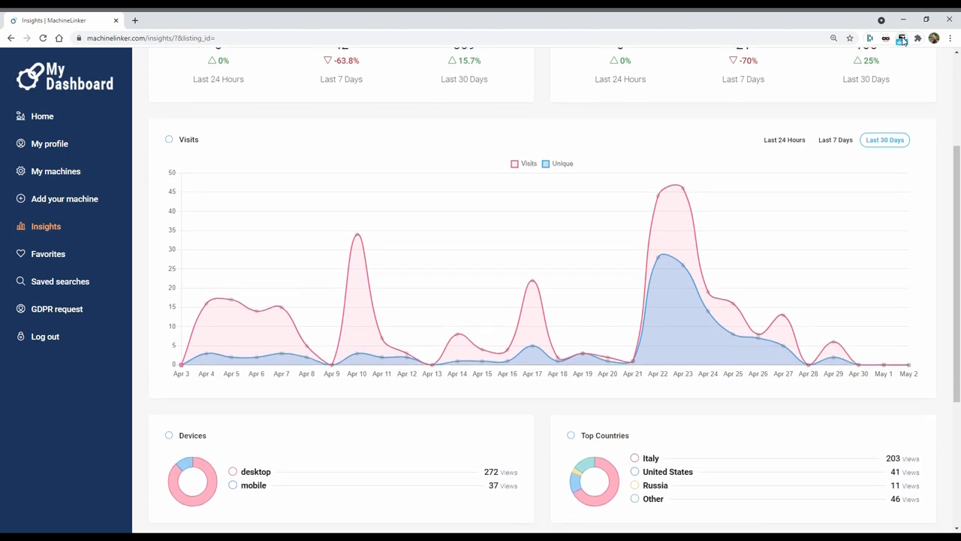
pyautogui.scroll(-3)
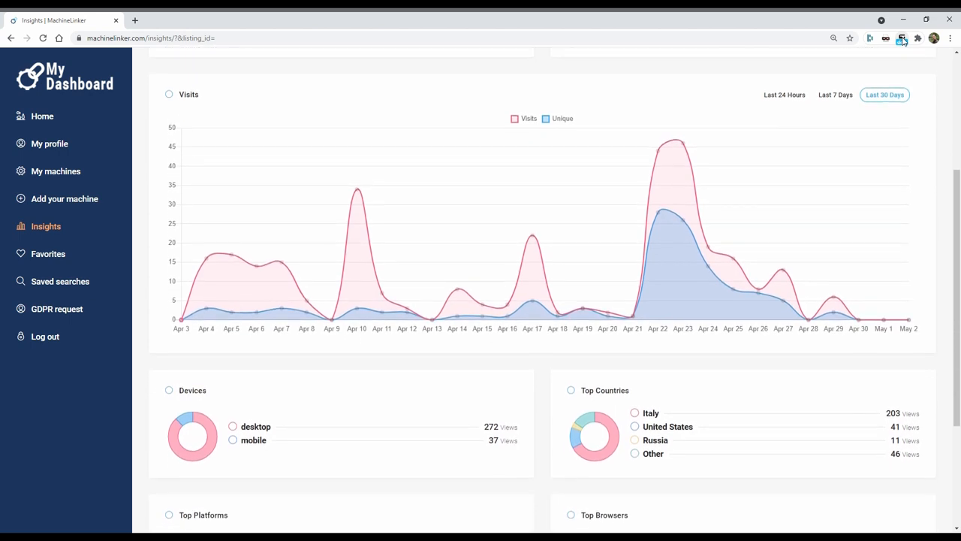
pyautogui.scroll(-3)
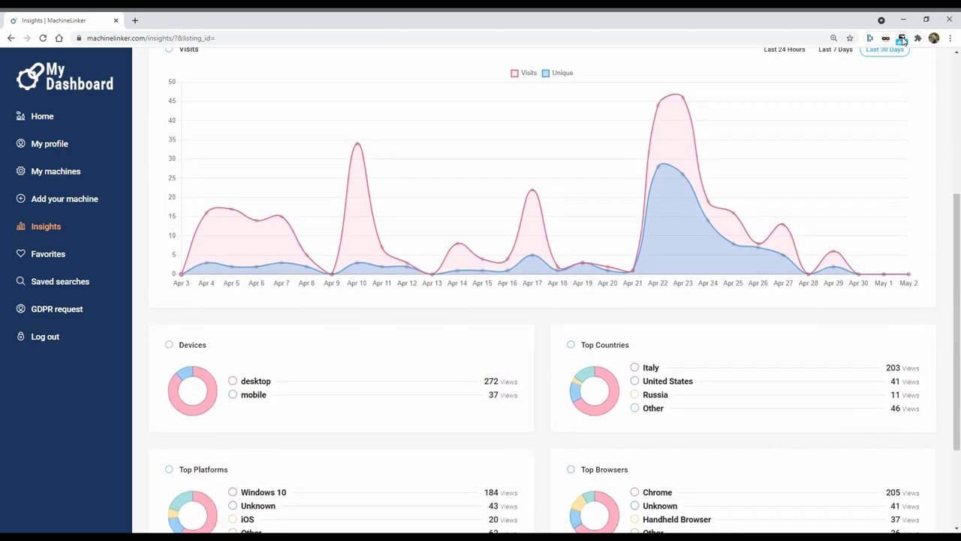
pyautogui.scroll(-3)
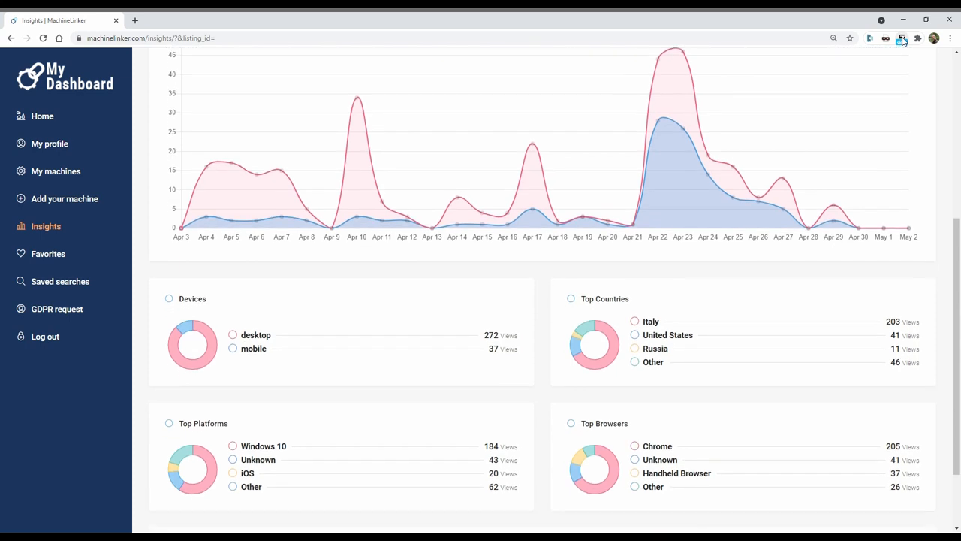
pyautogui.scroll(-3)
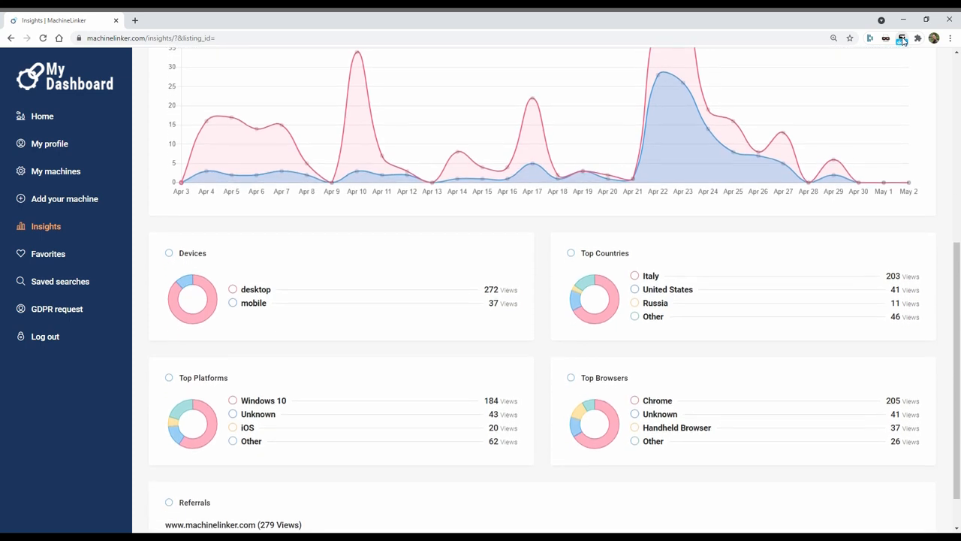
# Step: Bring up the Filter by machine list for the insights
pyautogui.click(338, 149)
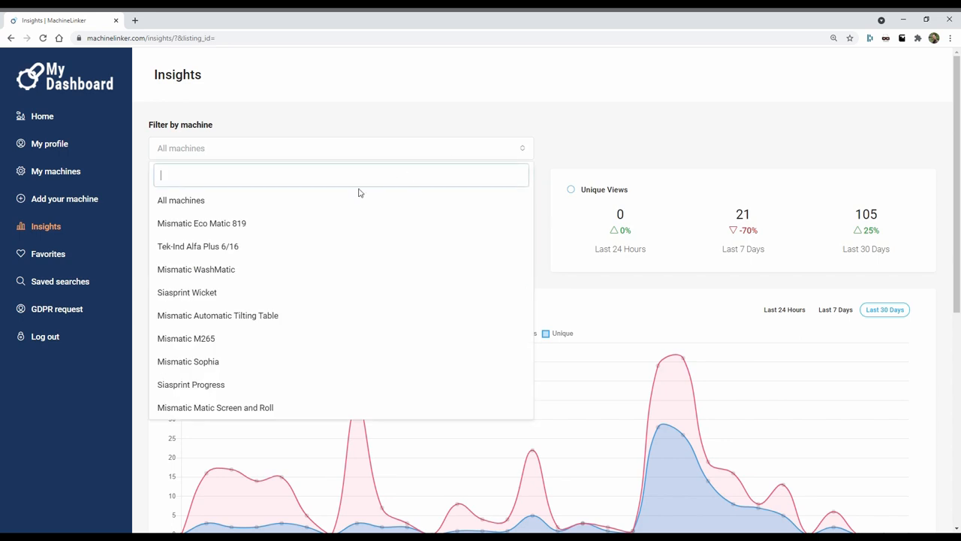
# Step: Filter insights to Mismatic Sophia and view visits for the last 24 hours and 30 days
pyautogui.click(188, 360)
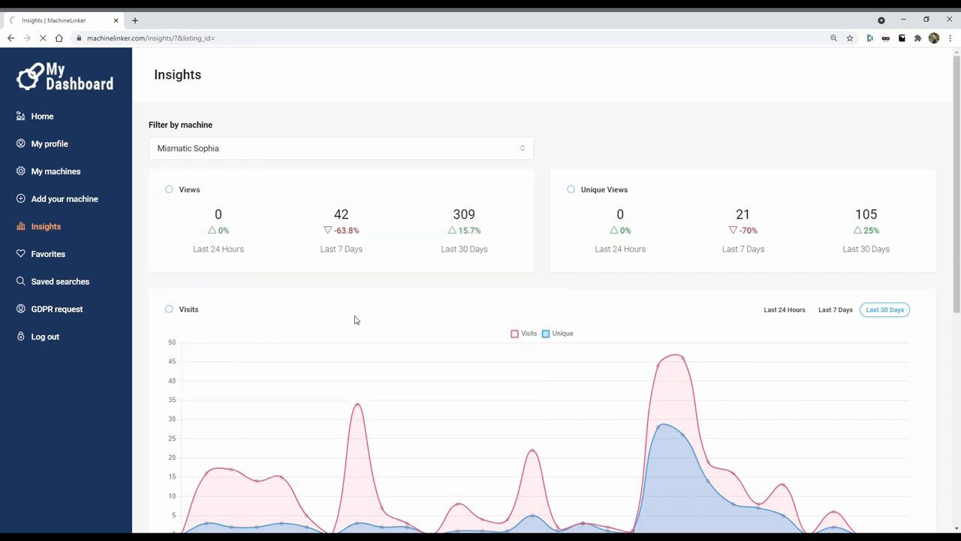
pyautogui.click(784, 310)
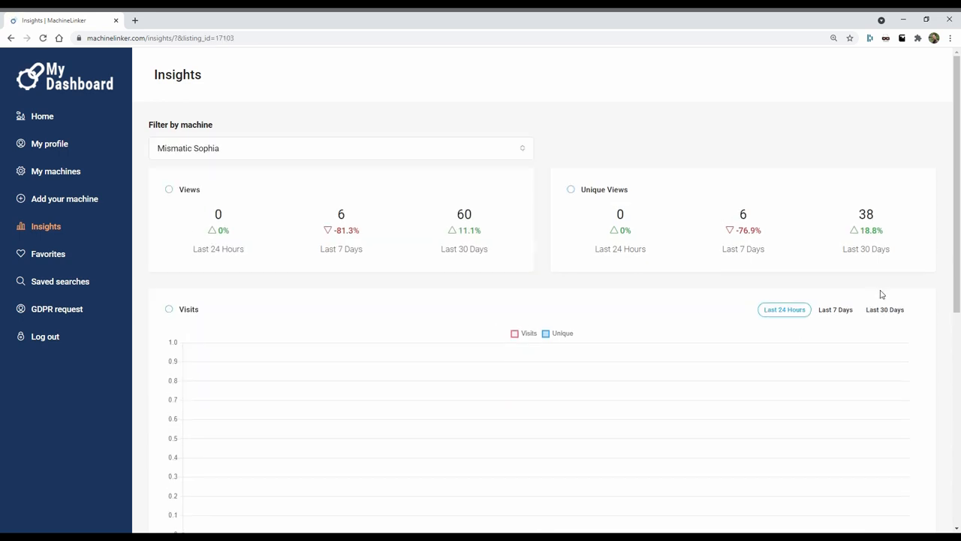
pyautogui.click(885, 310)
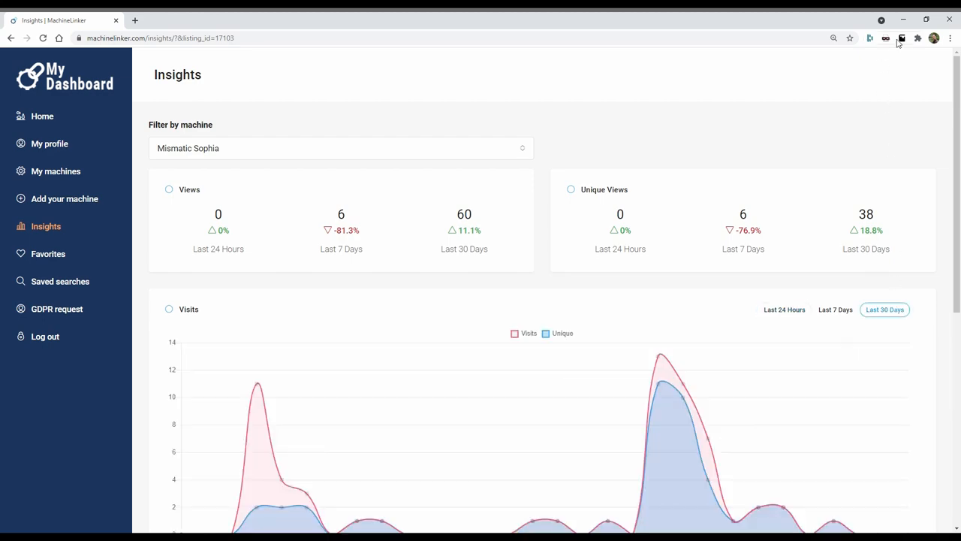
pyautogui.scroll(-3)
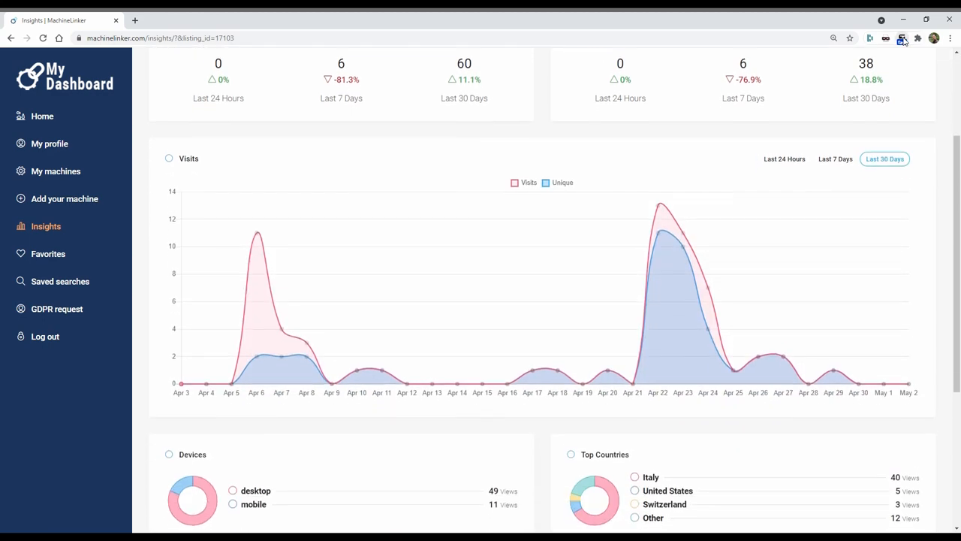
# Step: Go to the My machines list from the dashboard sidebar
pyautogui.click(55, 171)
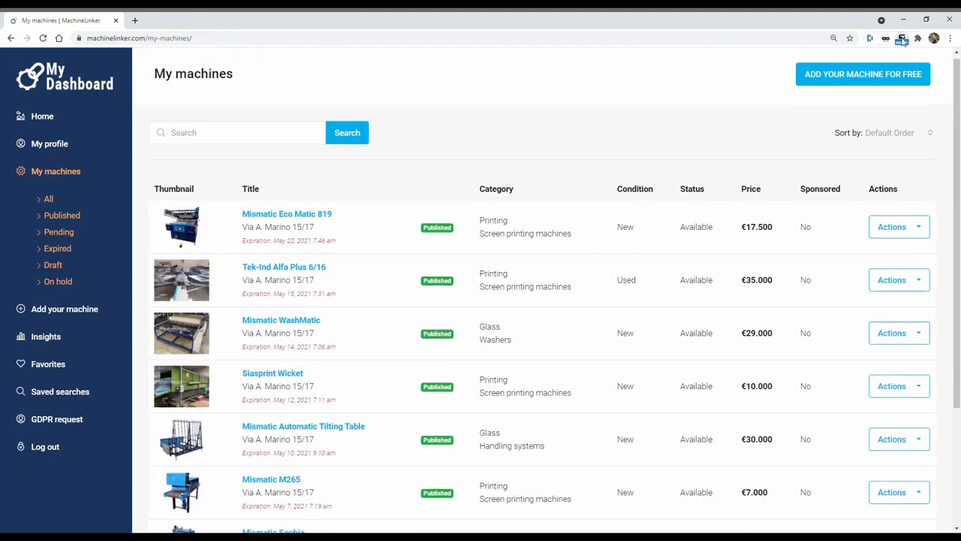
# Step: Scroll the My machines list before returning to the marketplace home page
pyautogui.scroll(-3)
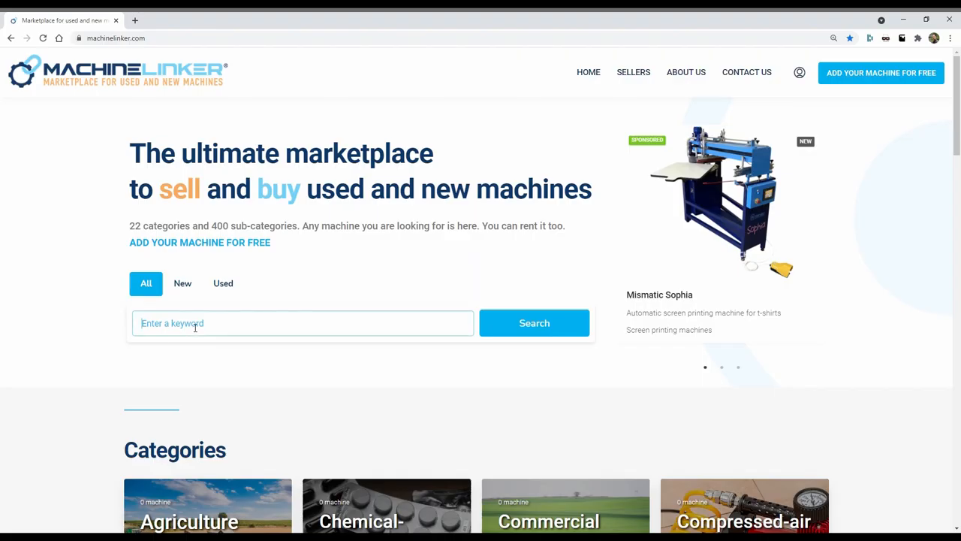
# Step: Search the marketplace for 'screen printing' machines
pyautogui.write('screen pr')
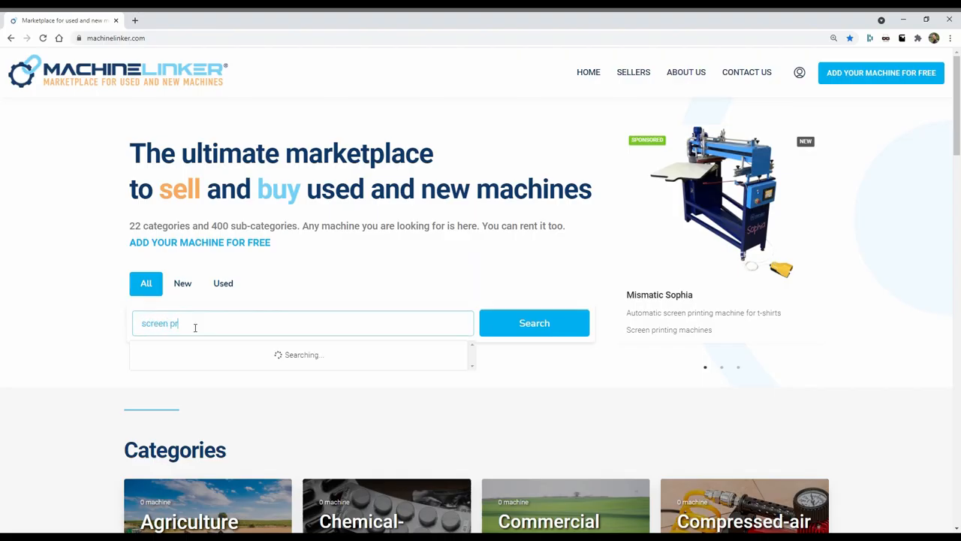
pyautogui.write('inting')
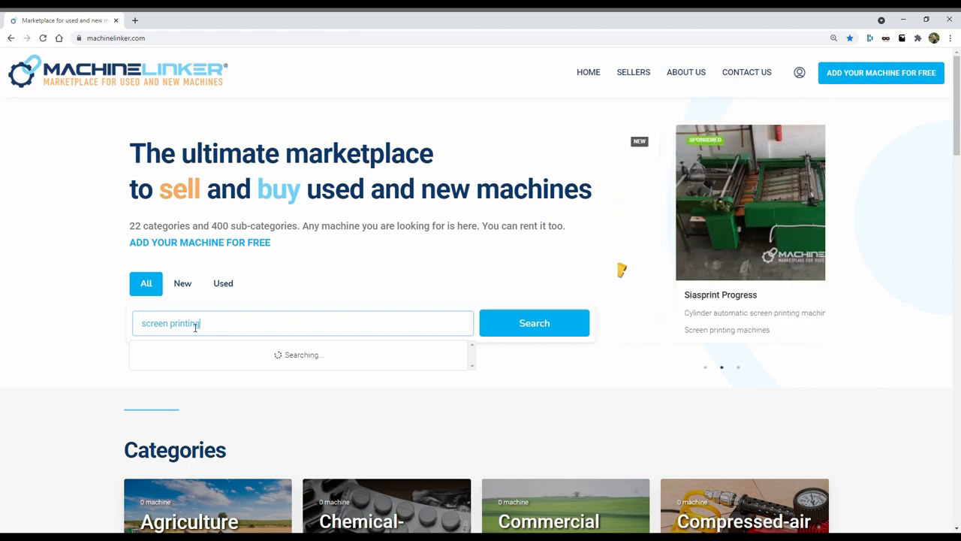
pyautogui.click(535, 323)
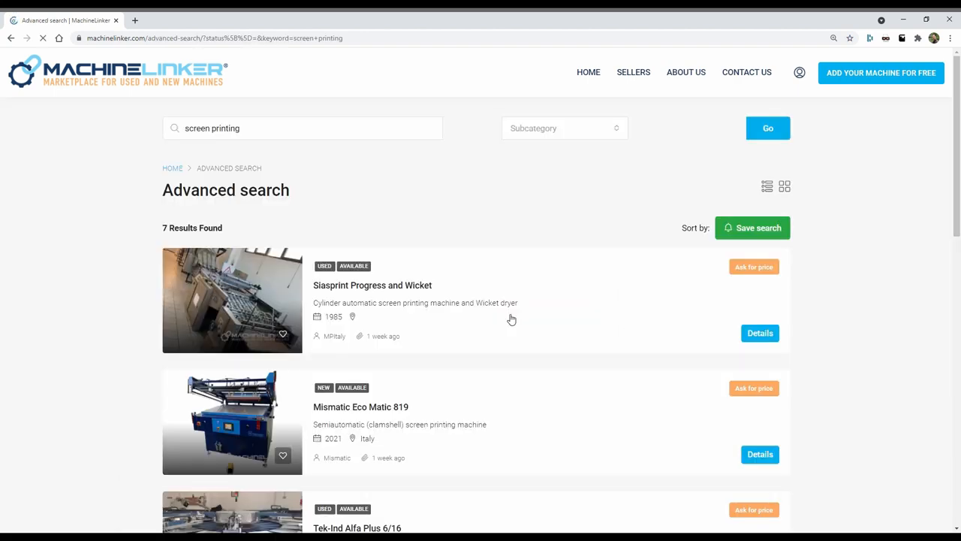
# Step: Open the Mismatic Sophia listing from the search results
pyautogui.scroll(-3)
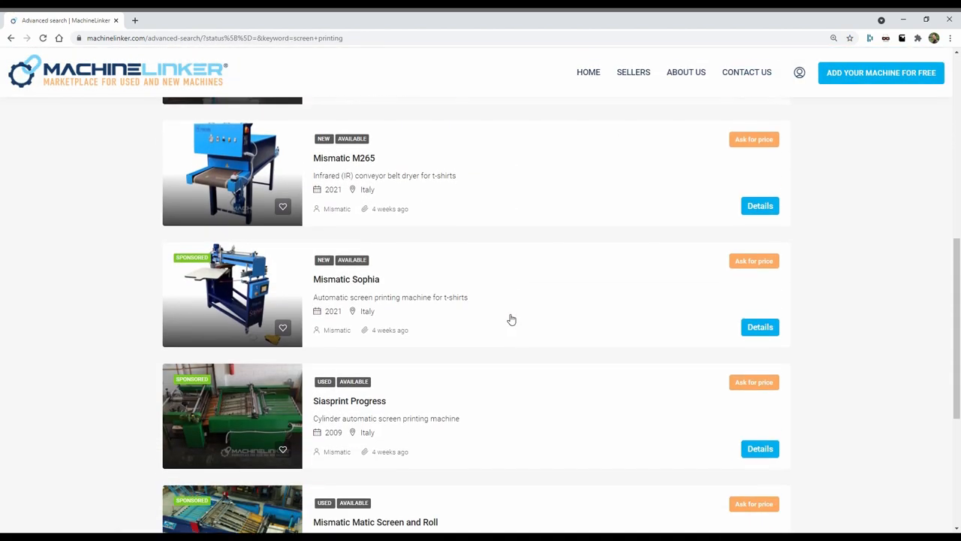
pyautogui.click(760, 327)
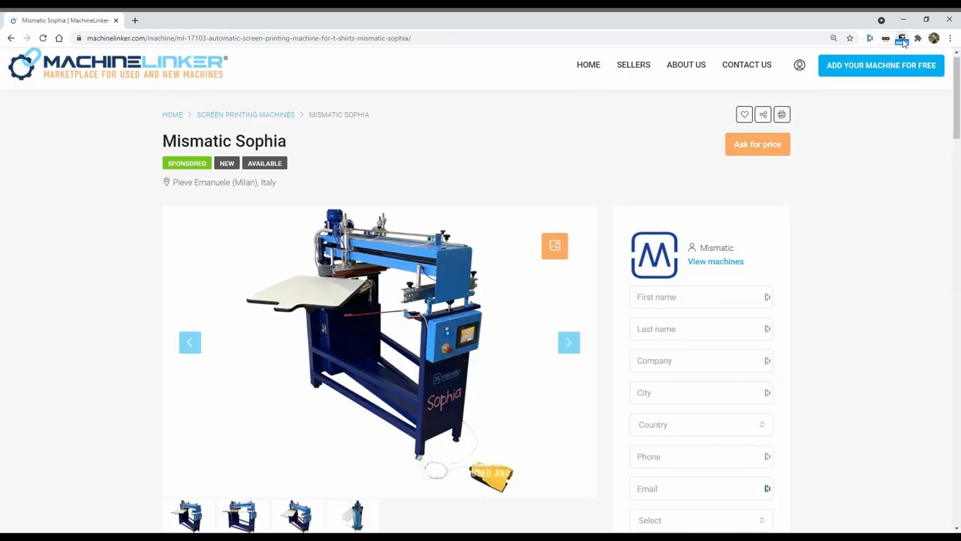
pyautogui.scroll(-3)
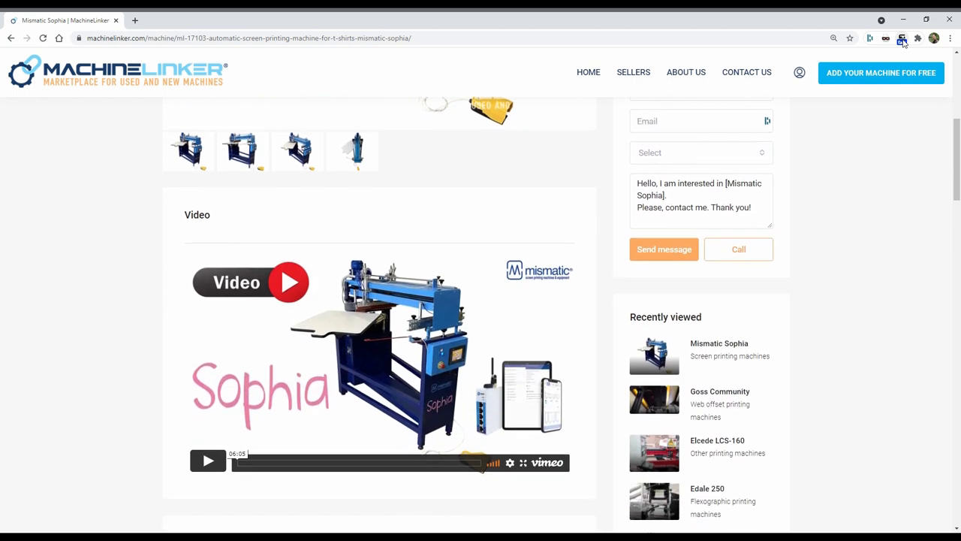
pyautogui.scroll(-3)
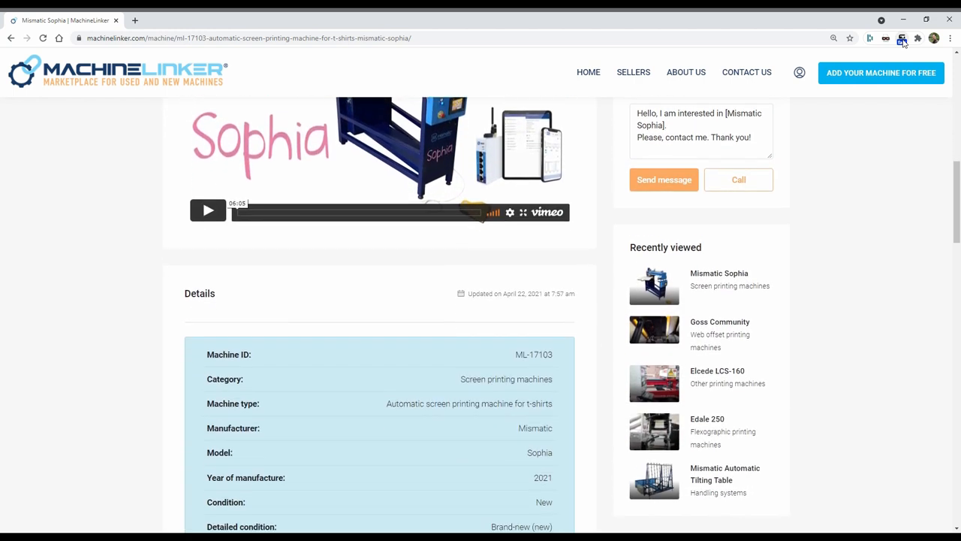
pyautogui.scroll(-3)
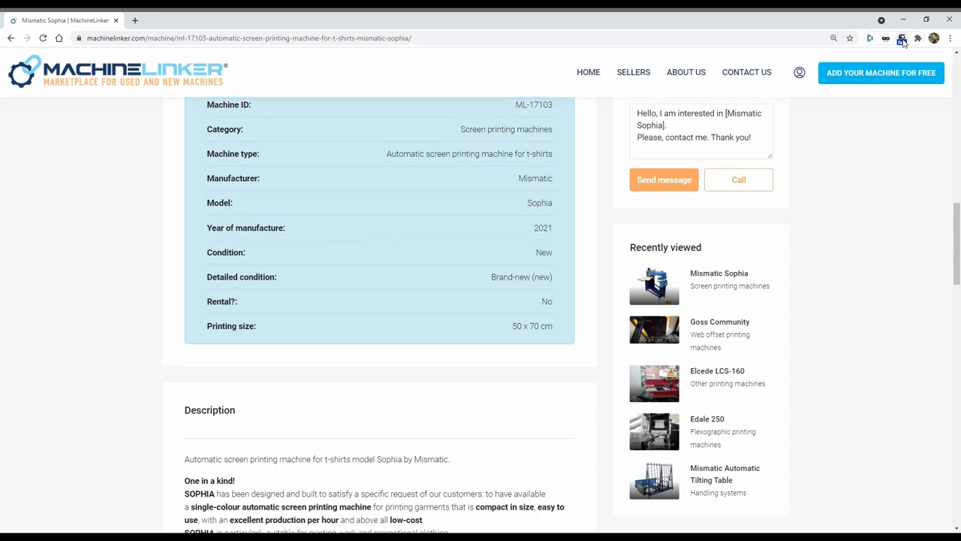
pyautogui.scroll(-3)
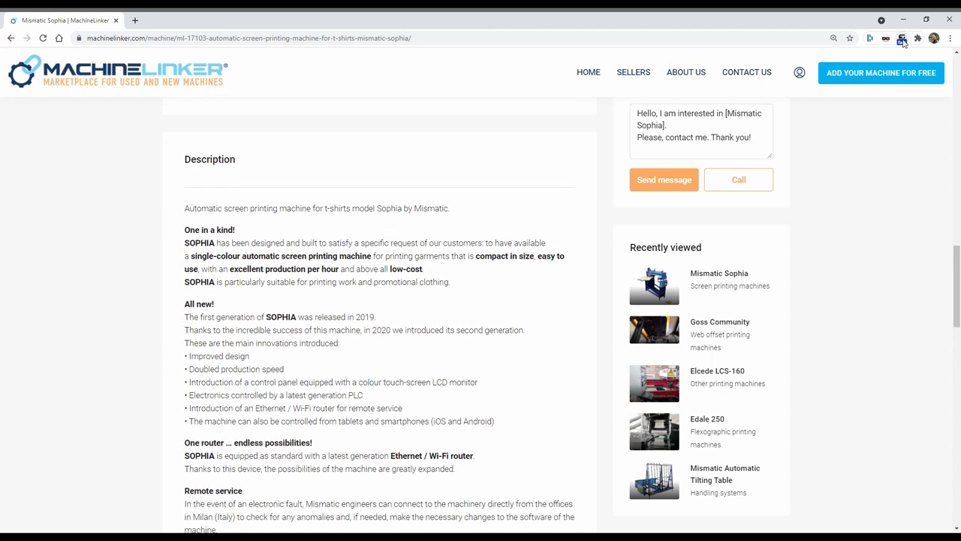
pyautogui.scroll(-3)
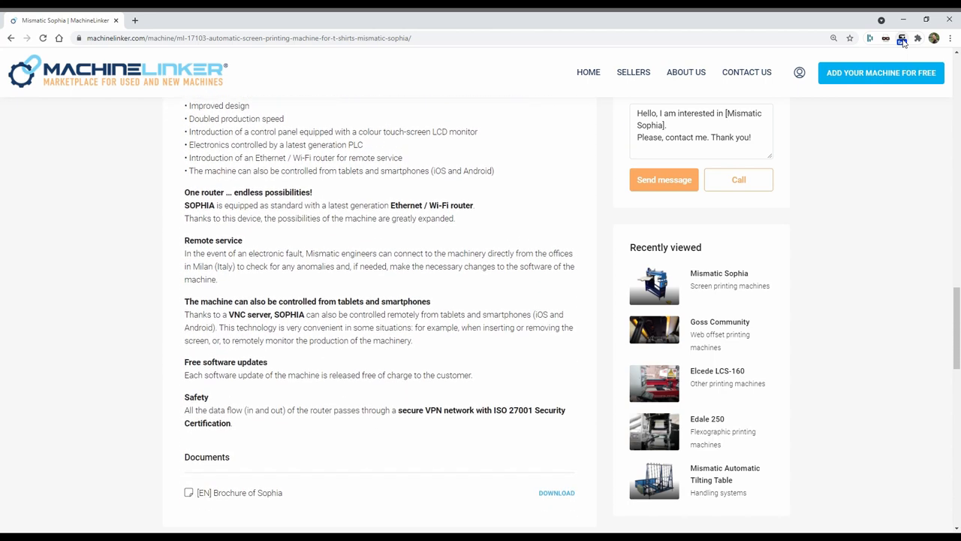
pyautogui.scroll(-3)
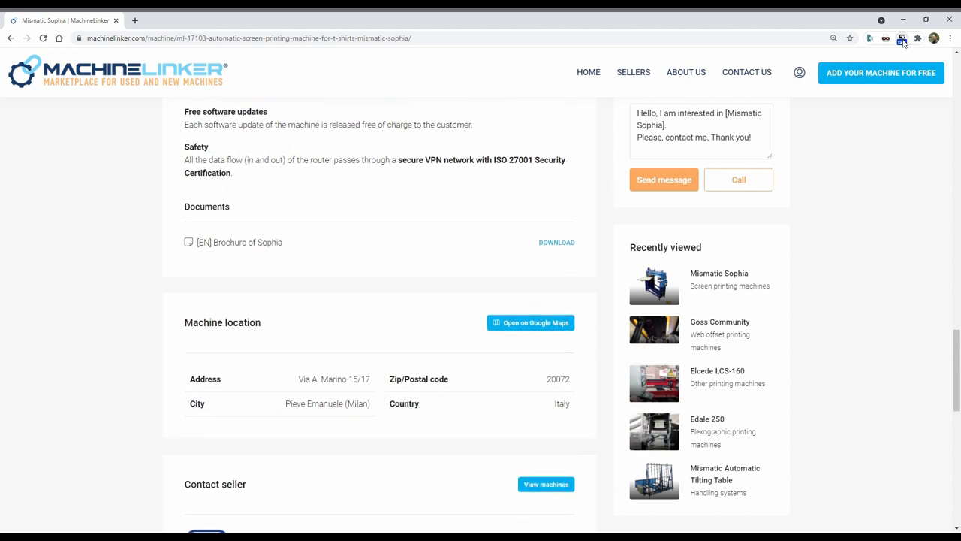
pyautogui.scroll(-3)
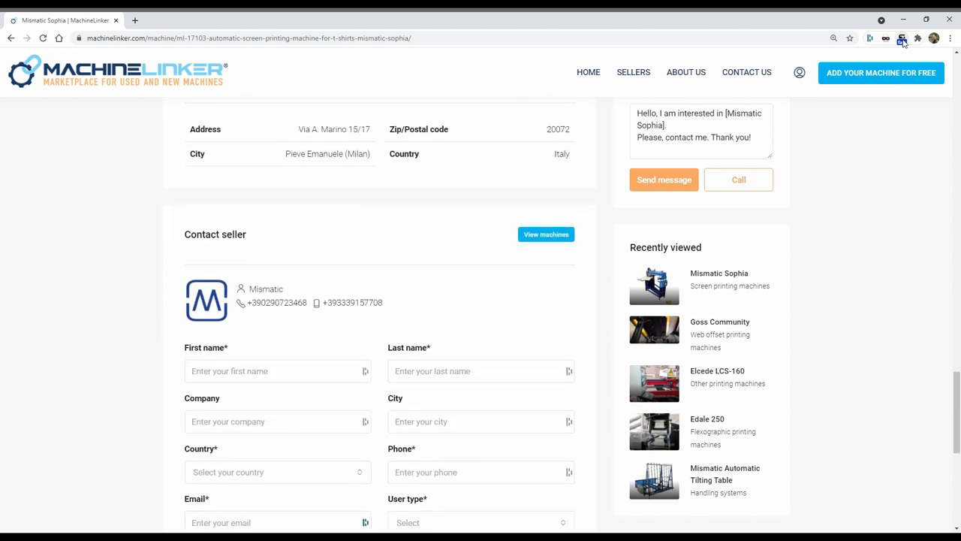